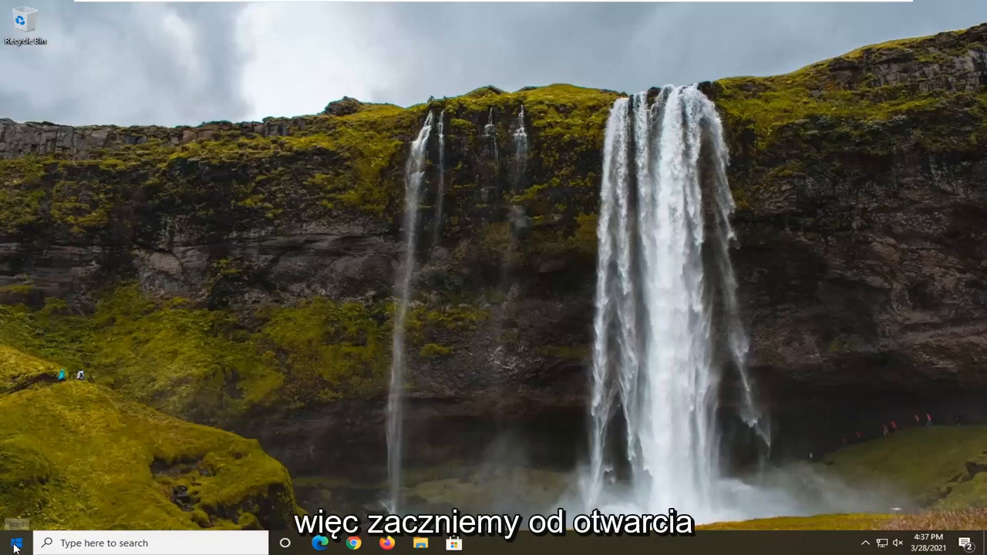
# Step: Search 'regedit' from Start and launch Registry Editor
pyautogui.write('regedit')
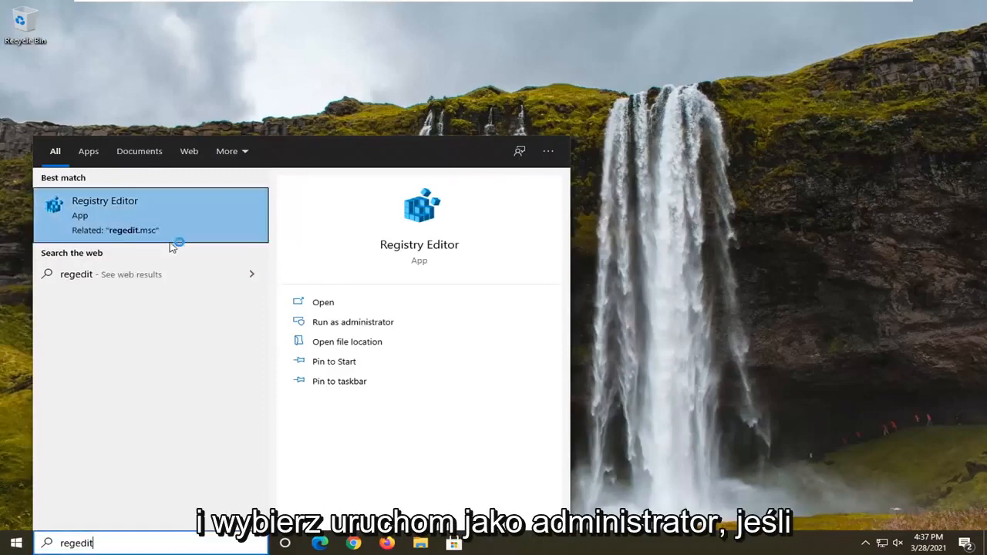
pyautogui.click(353, 321)
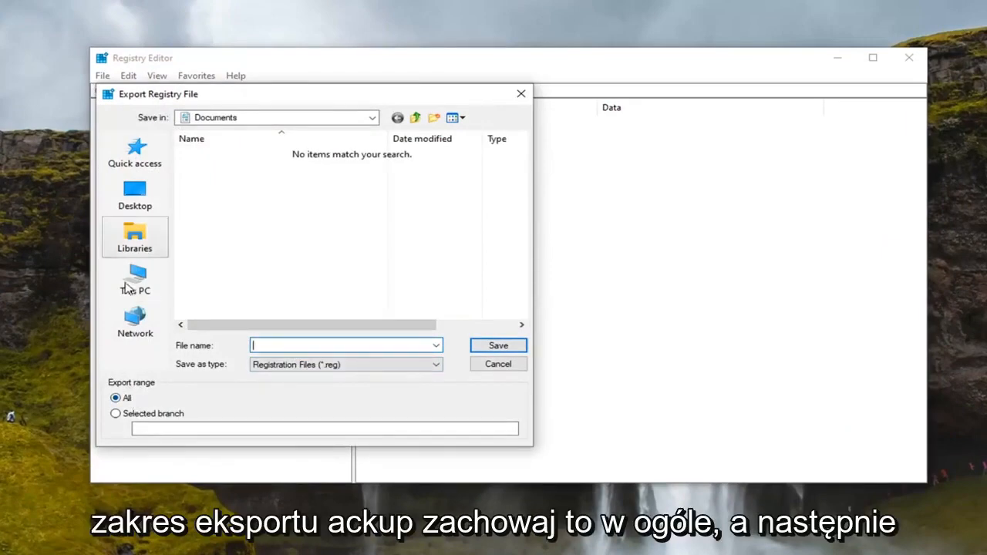
# Step: Save the full registry backup .reg file to the Desktop
pyautogui.click(134, 194)
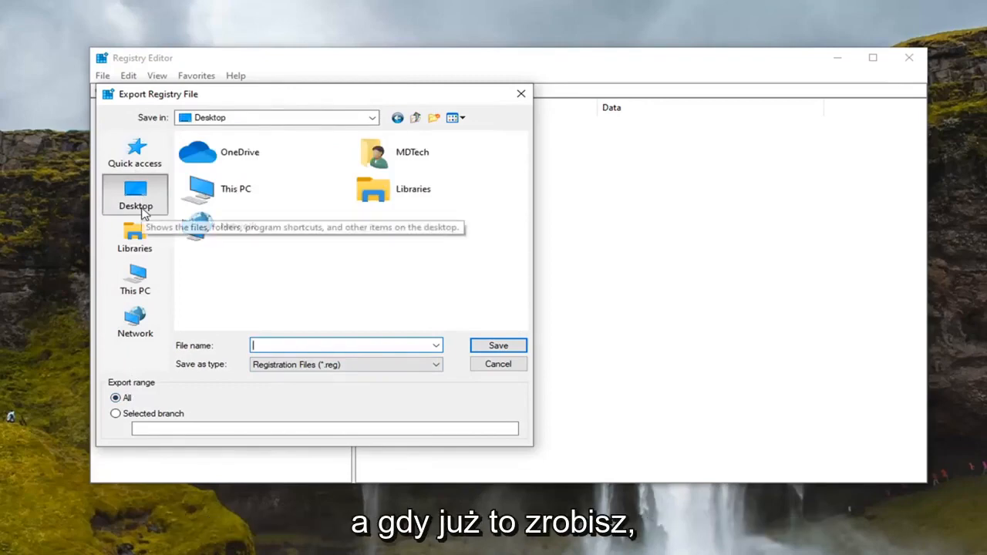
pyautogui.click(498, 363)
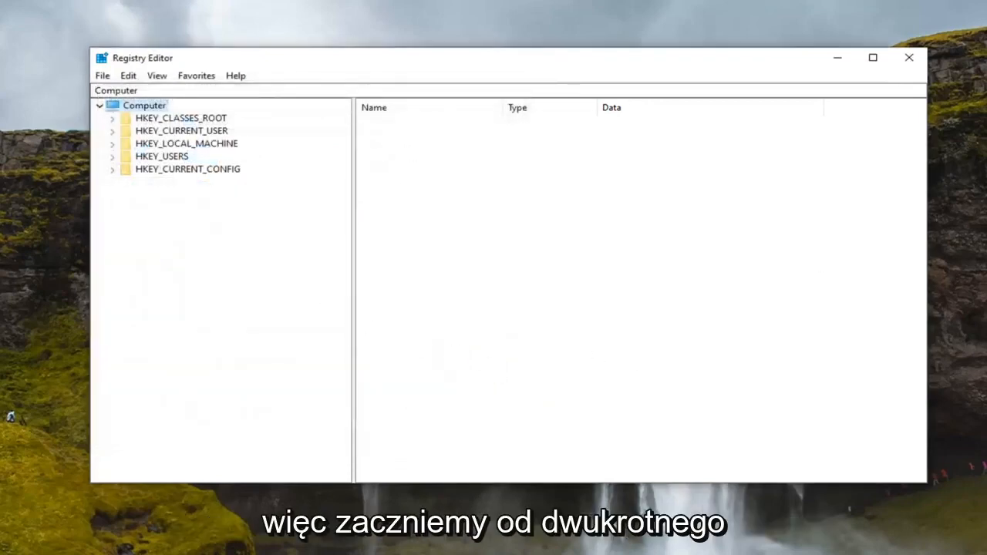
pyautogui.moveTo(218, 156)
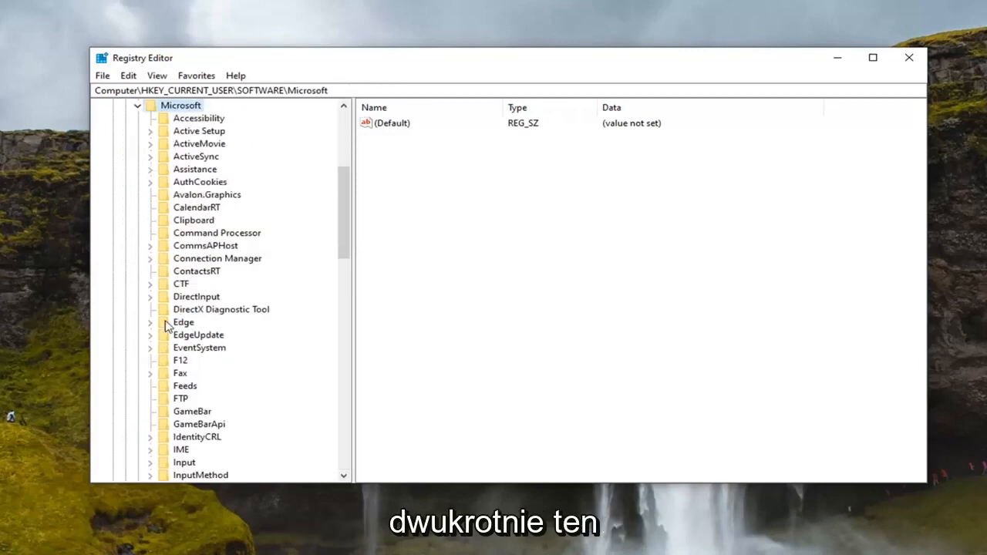
# Step: Expand Windows > CurrentVersion, select Policies and bring up its context menu
pyautogui.scroll(-3)
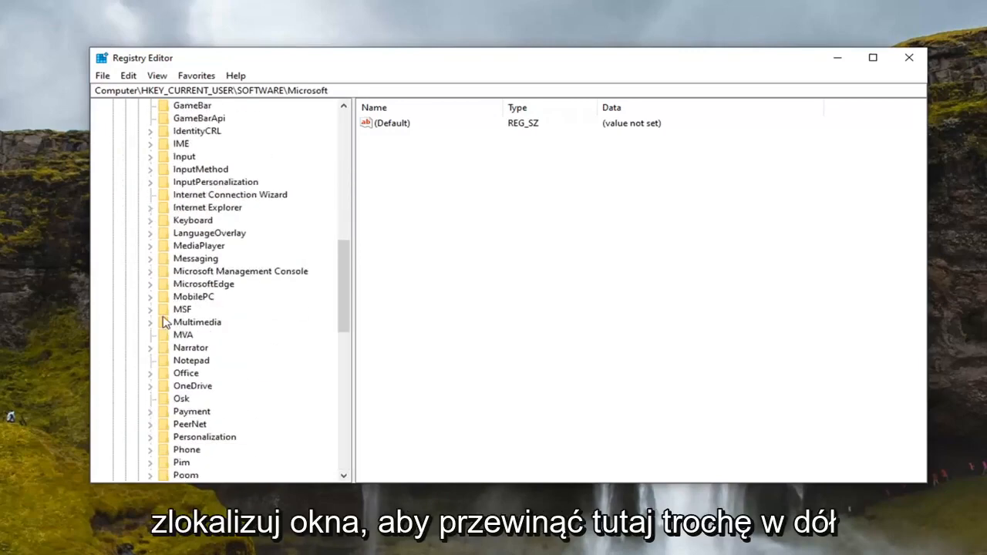
pyautogui.scroll(-3)
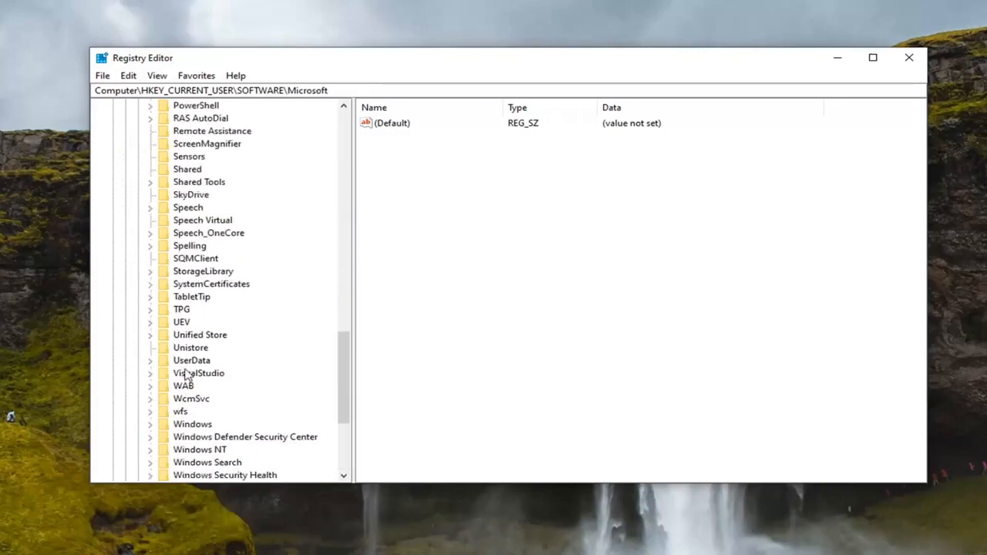
pyautogui.doubleClick(192, 385)
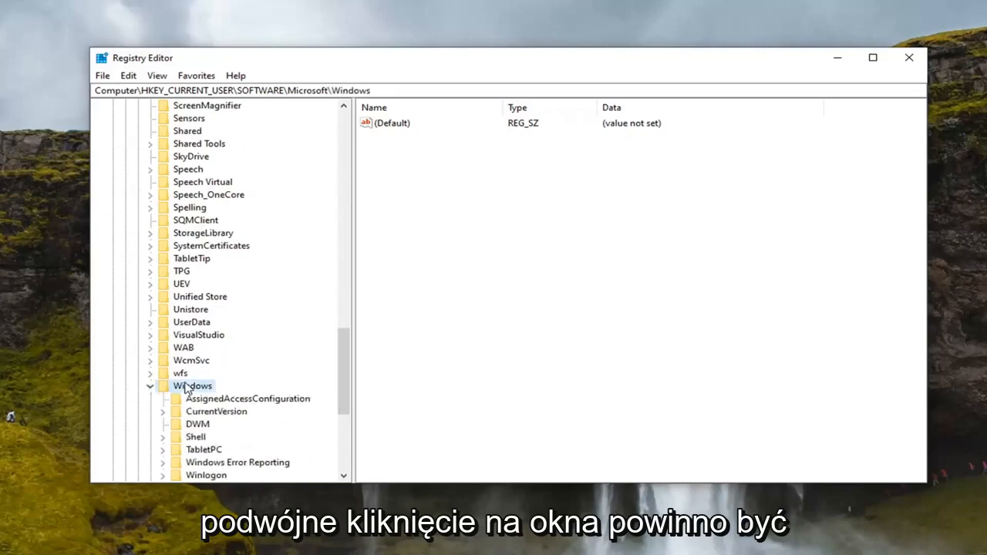
pyautogui.click(216, 372)
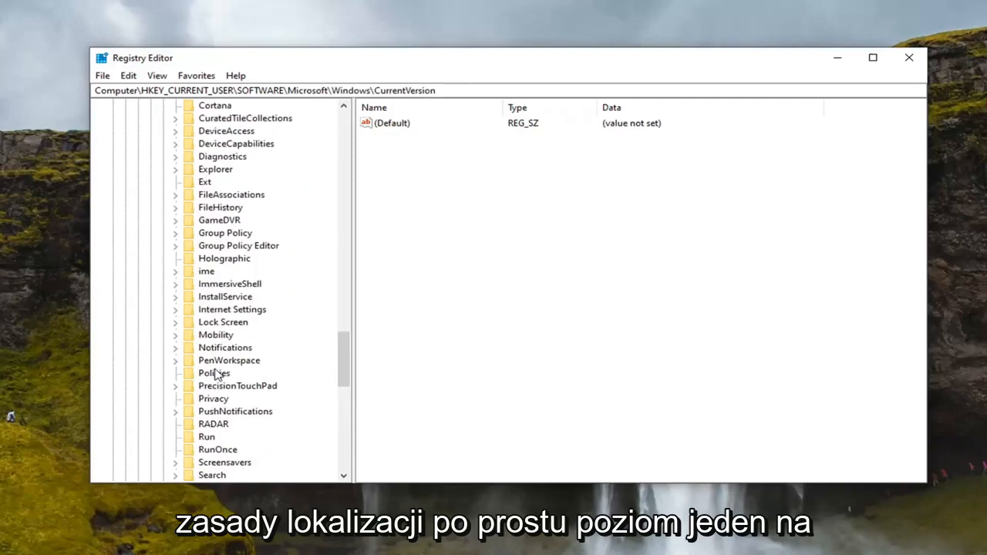
pyautogui.click(214, 373)
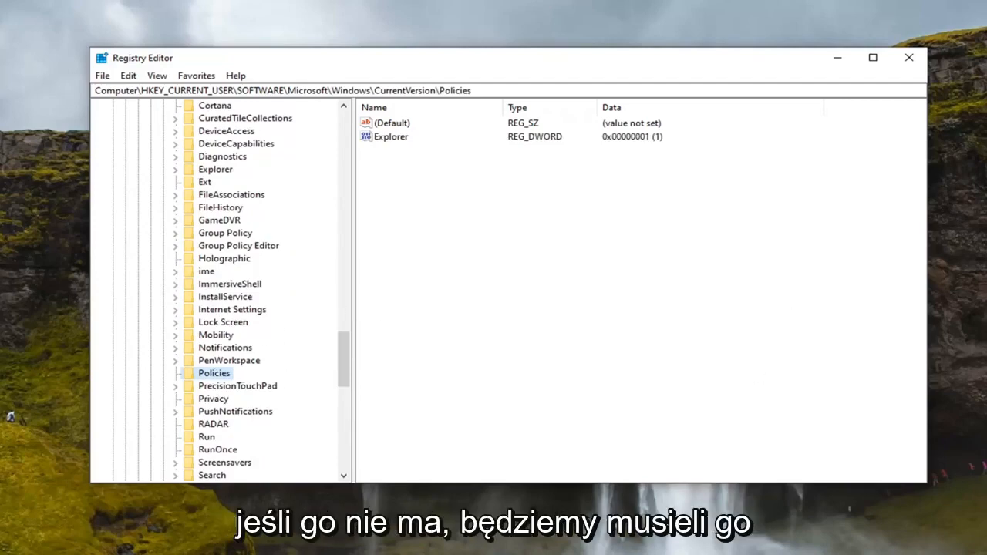
pyautogui.rightClick(214, 373)
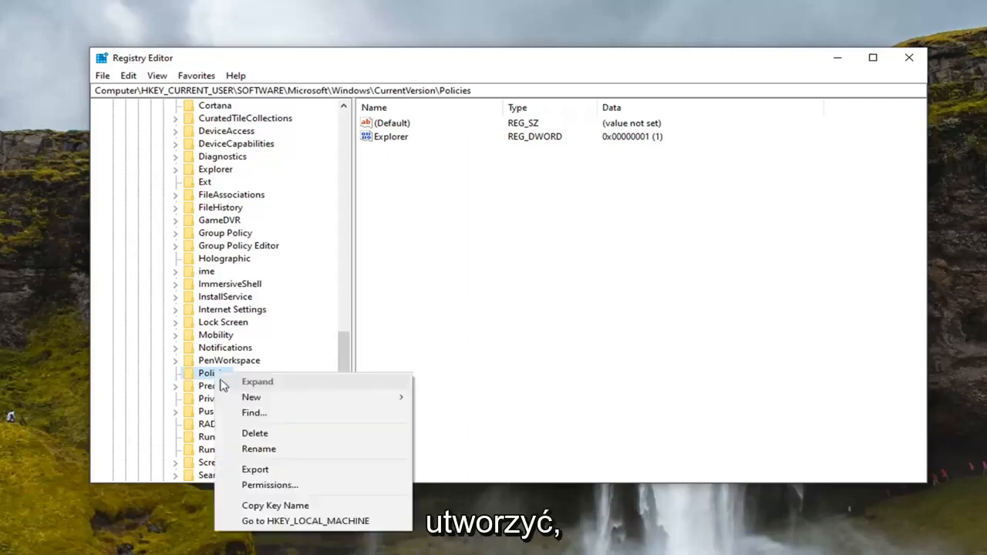
pyautogui.moveTo(280, 417)
pyautogui.write('Explorer')
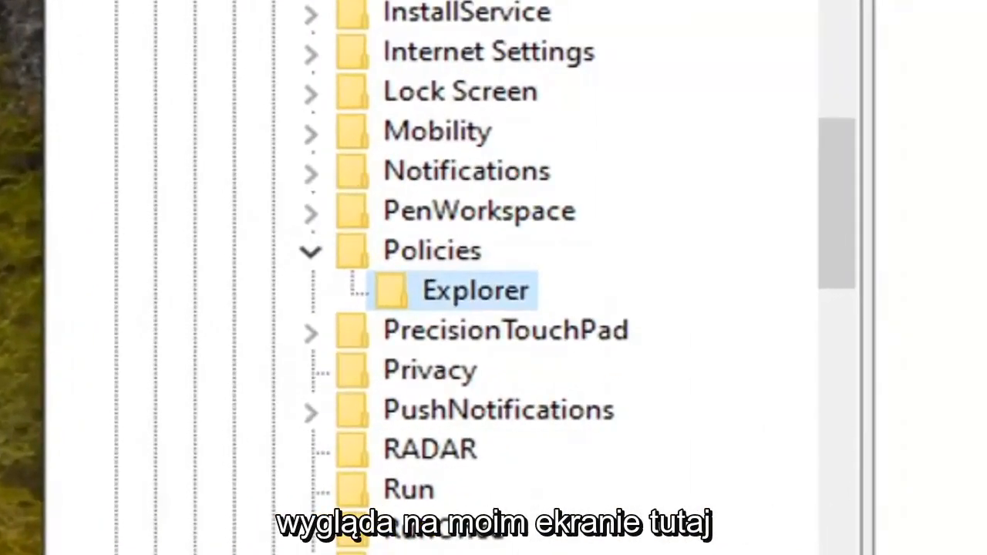
pyautogui.moveTo(486, 313)
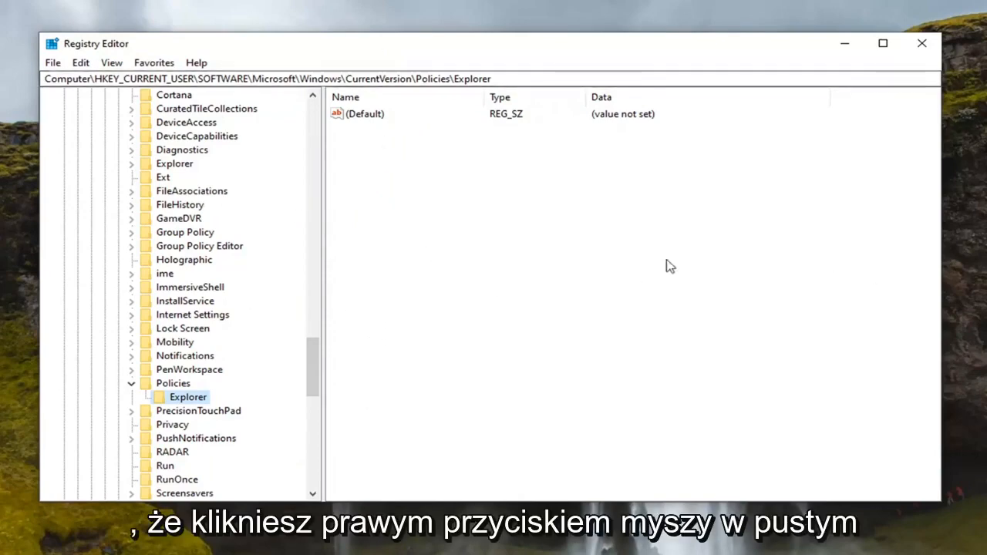
pyautogui.moveTo(409, 183)
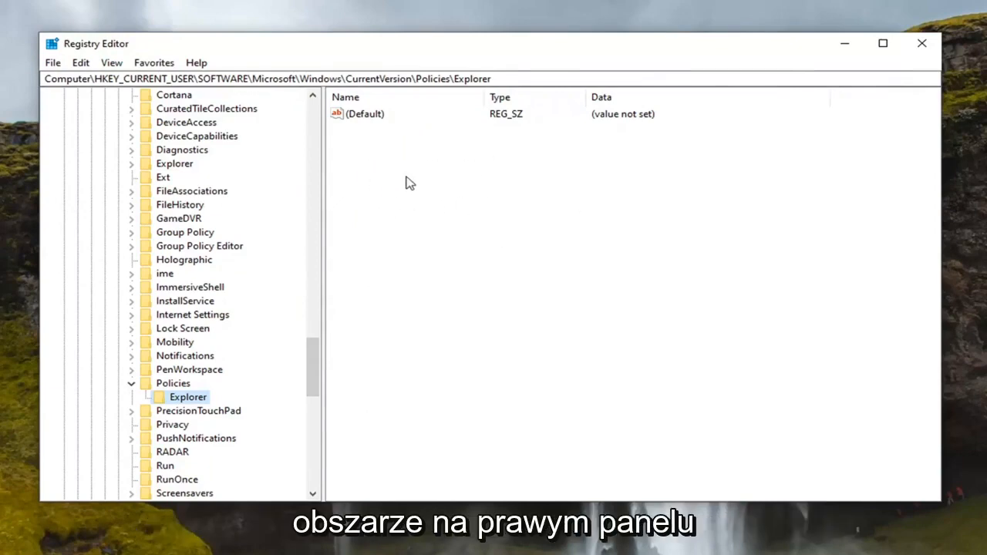
# Step: Create a DWORD (32-bit) value named NoCDBurning in Explorer and open it for editing
pyautogui.rightClick(409, 183)
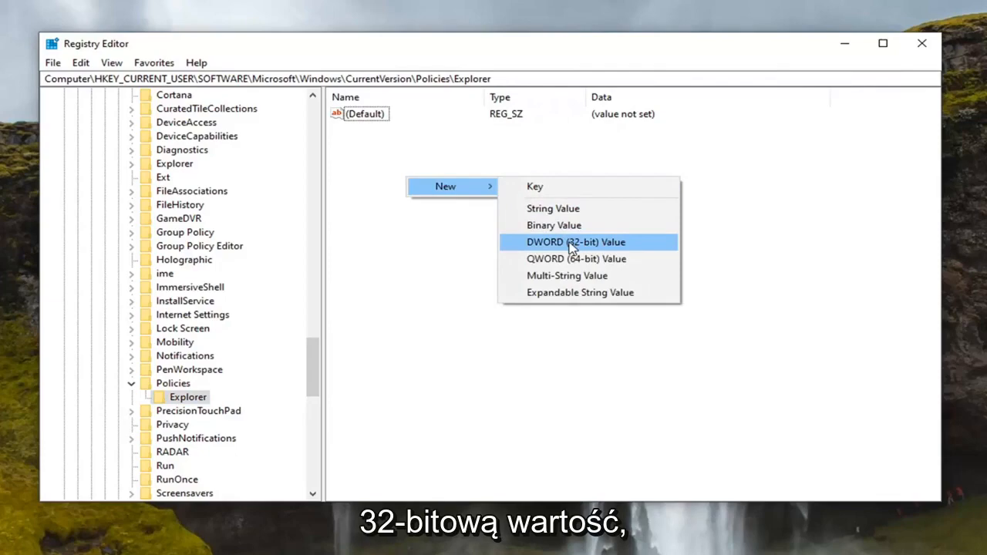
pyautogui.click(576, 241)
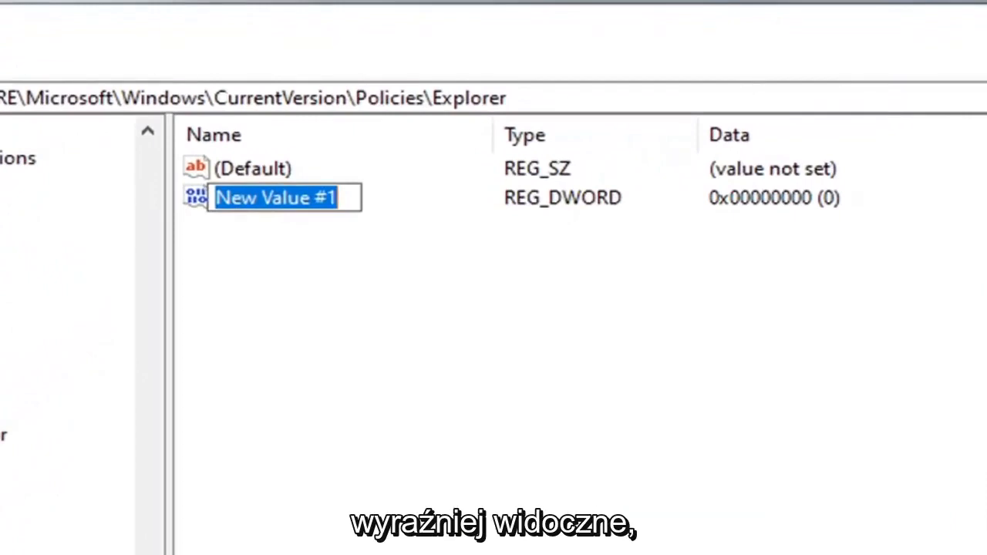
pyautogui.write('NoCD')
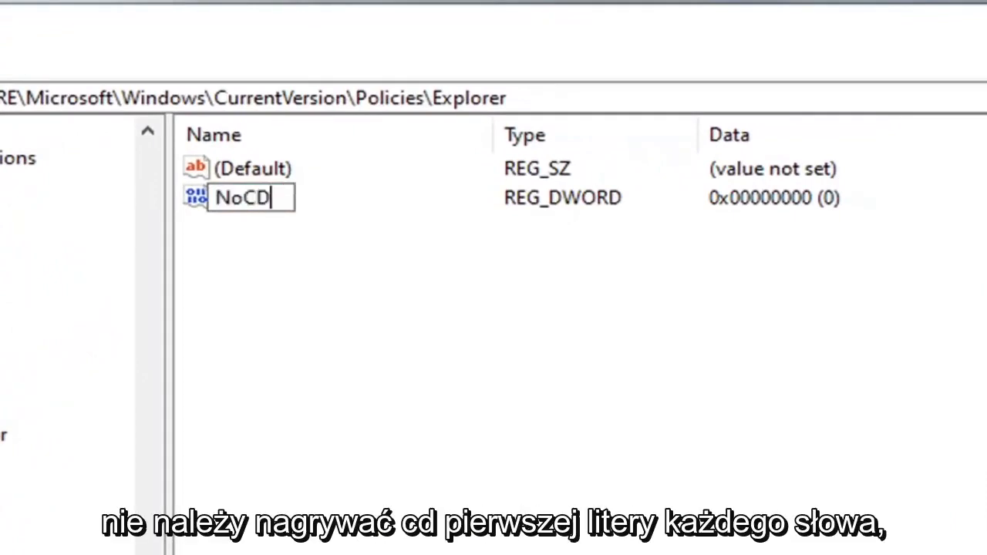
pyautogui.write('Burning')
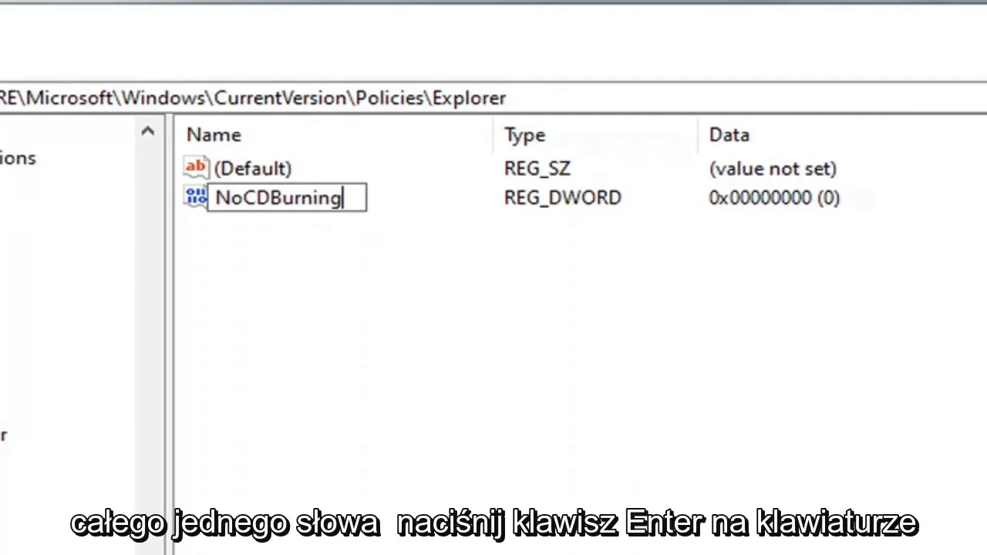
pyautogui.doubleClick(277, 196)
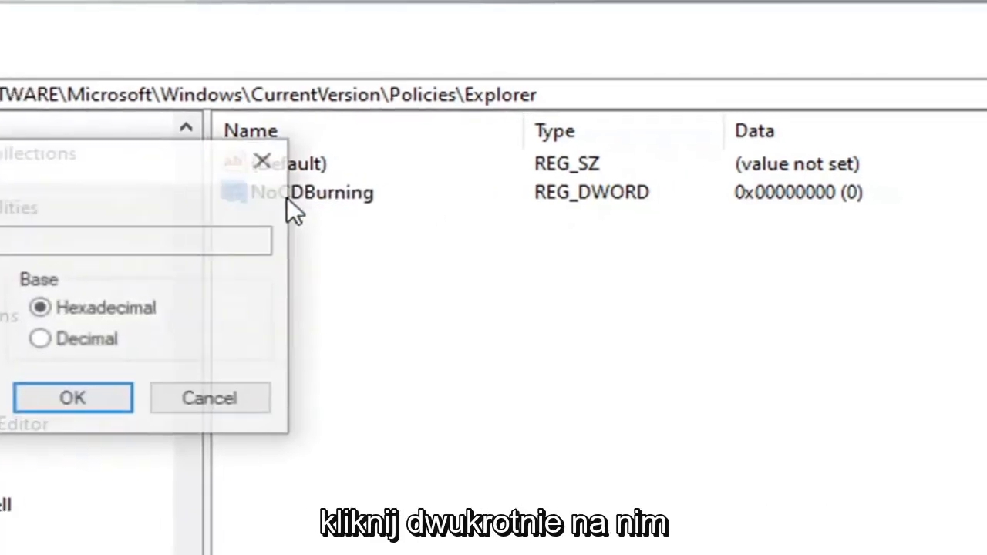
# Step: Enter 1 as NoCDBurning's value data and confirm with OK
pyautogui.doubleClick(312, 192)
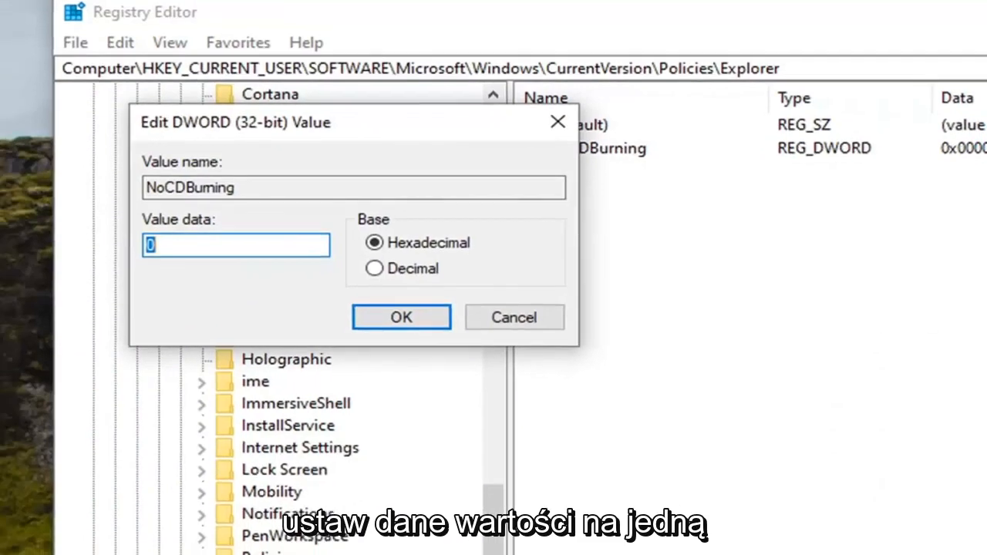
pyautogui.write('1')
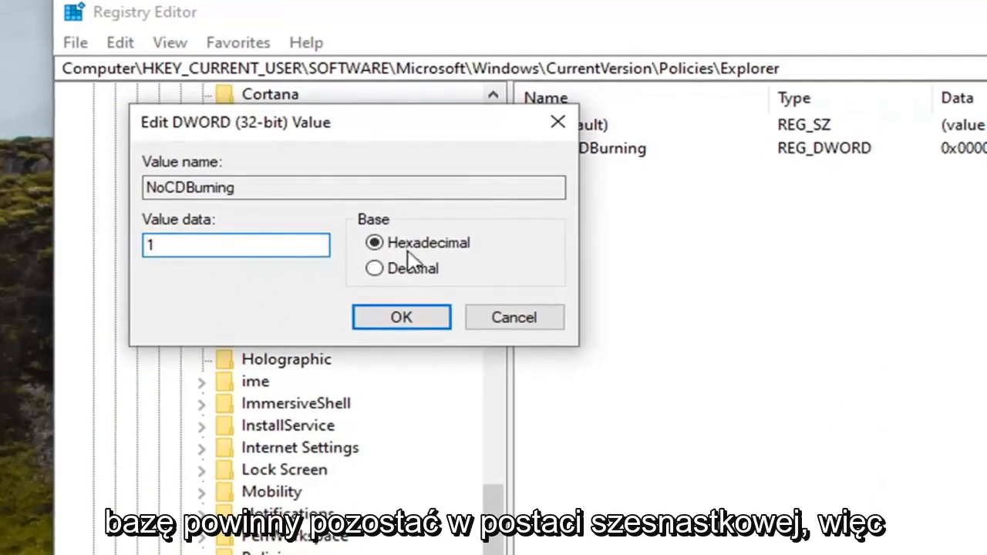
pyautogui.write('0')
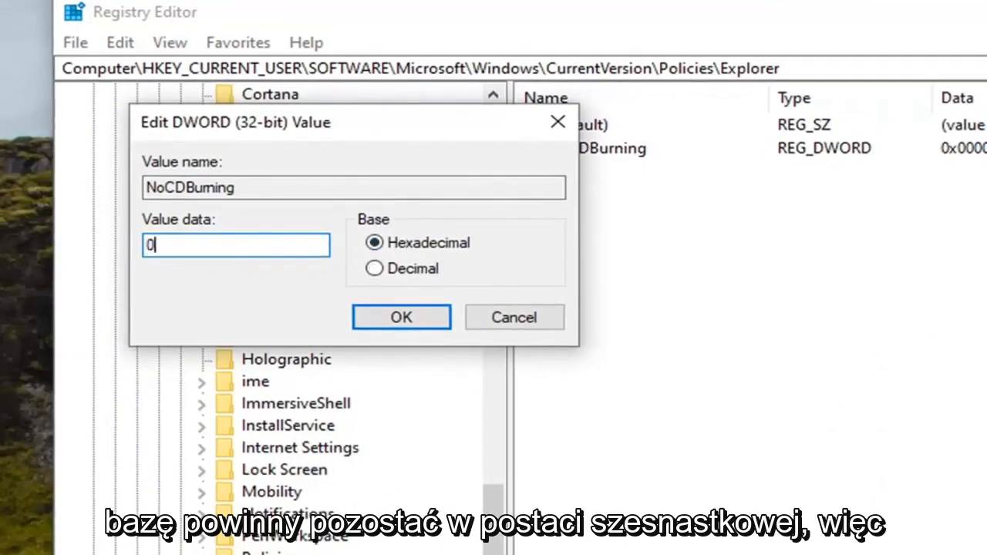
pyautogui.write('1')
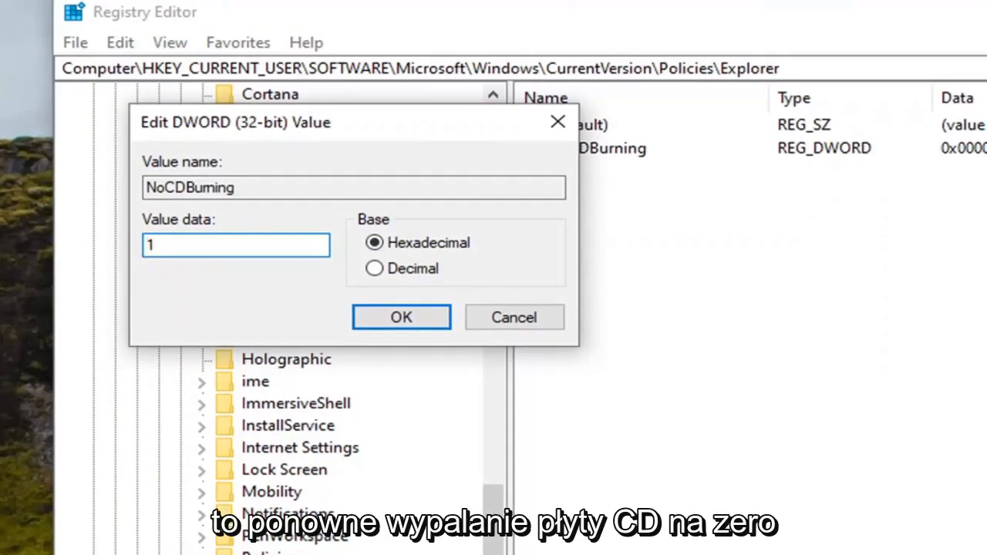
pyautogui.moveTo(265, 235)
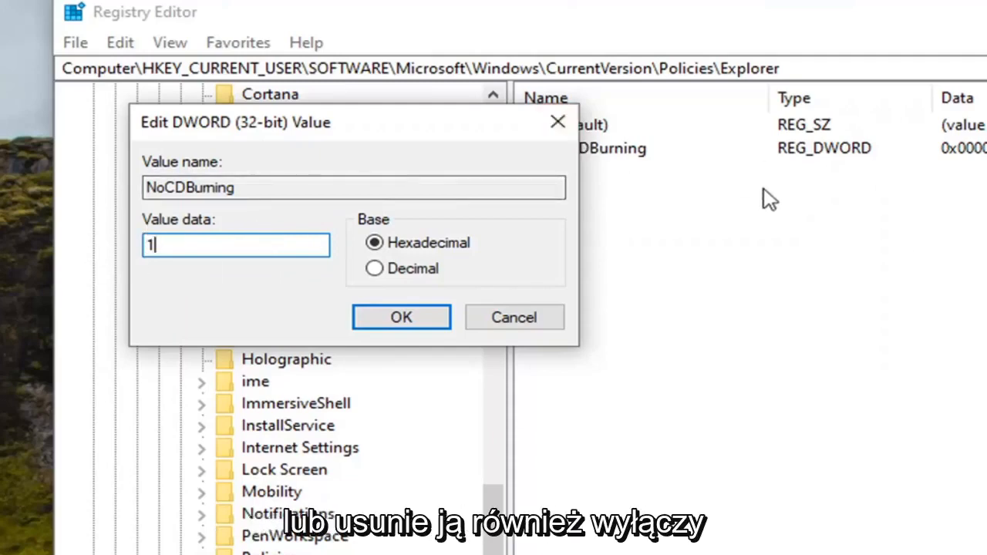
pyautogui.moveTo(501, 84)
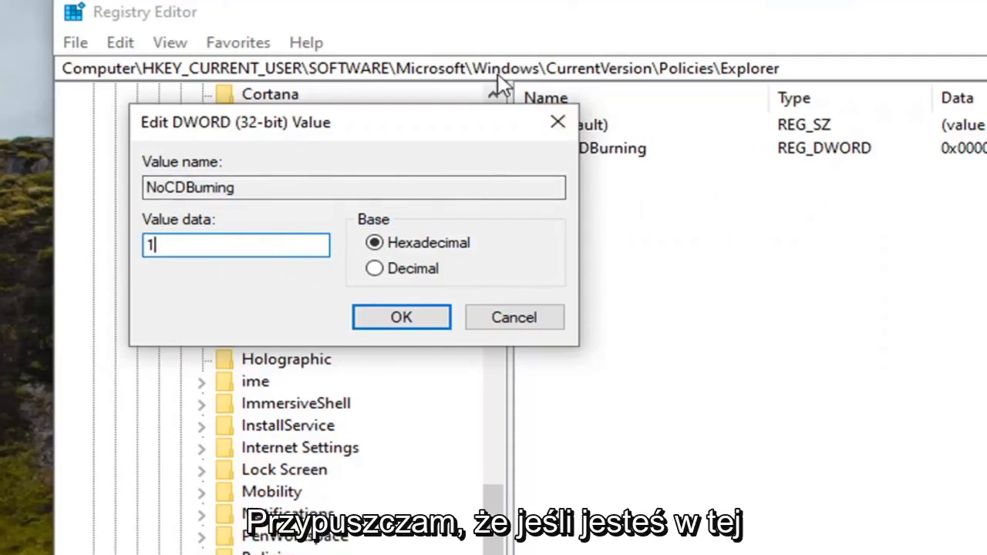
pyautogui.moveTo(158, 235)
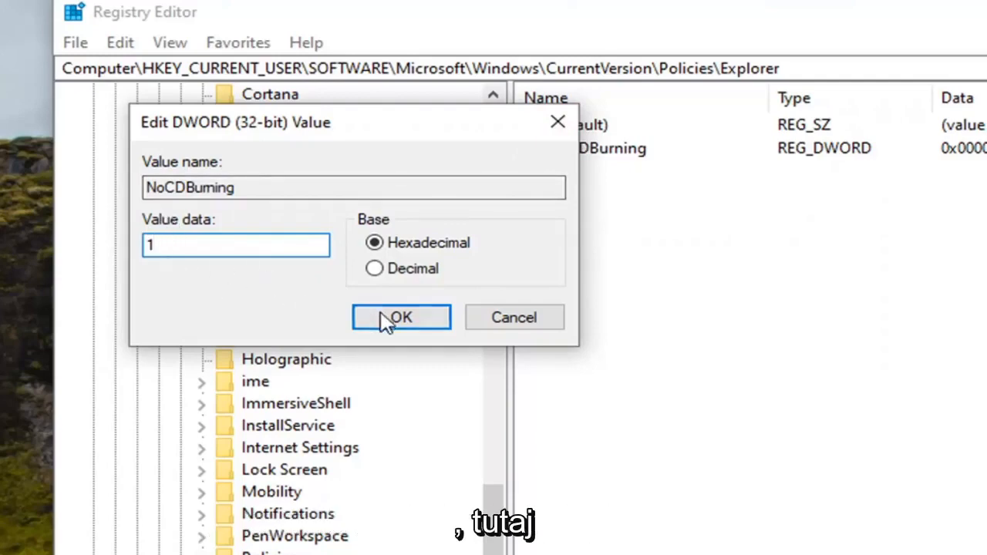
pyautogui.click(400, 316)
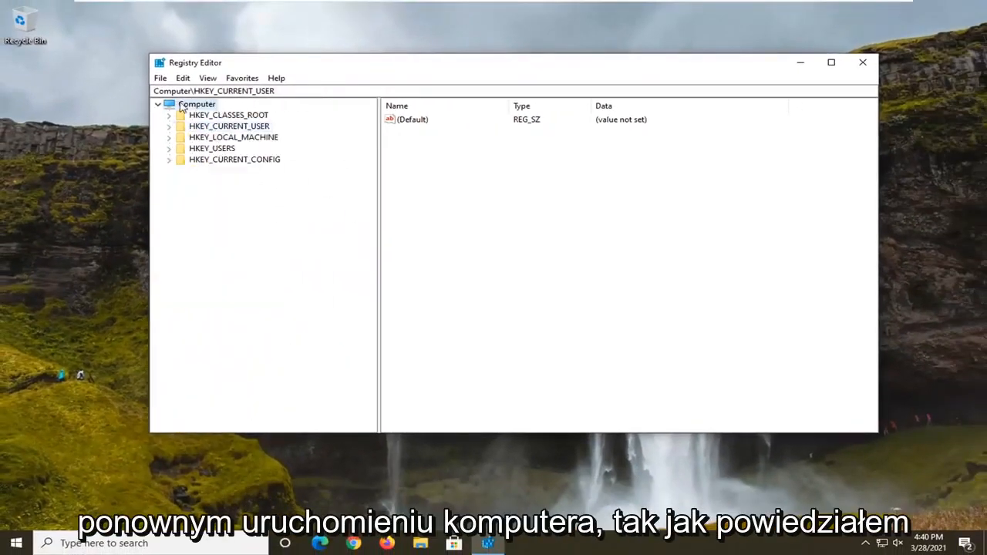
# Step: Close the Registry Editor window from its title bar
pyautogui.click(862, 62)
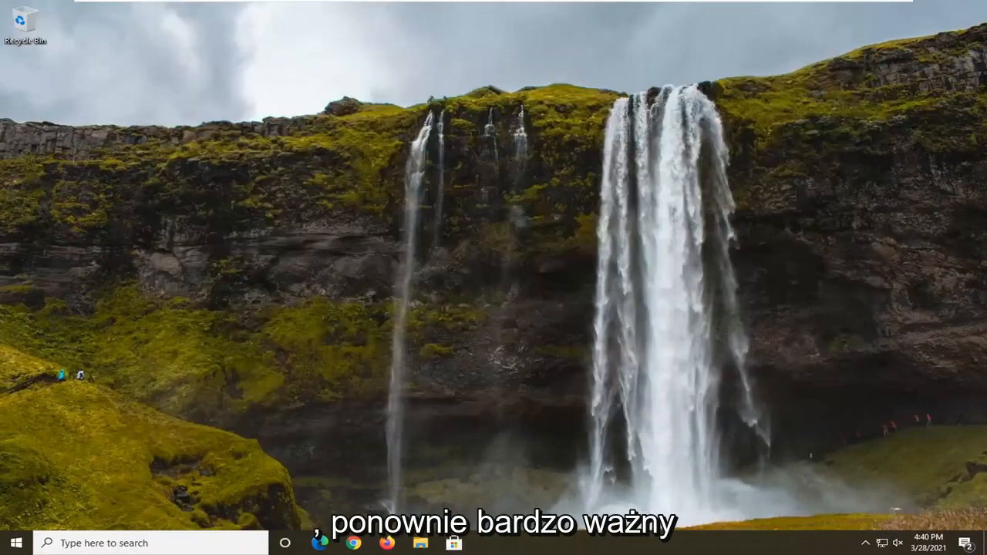